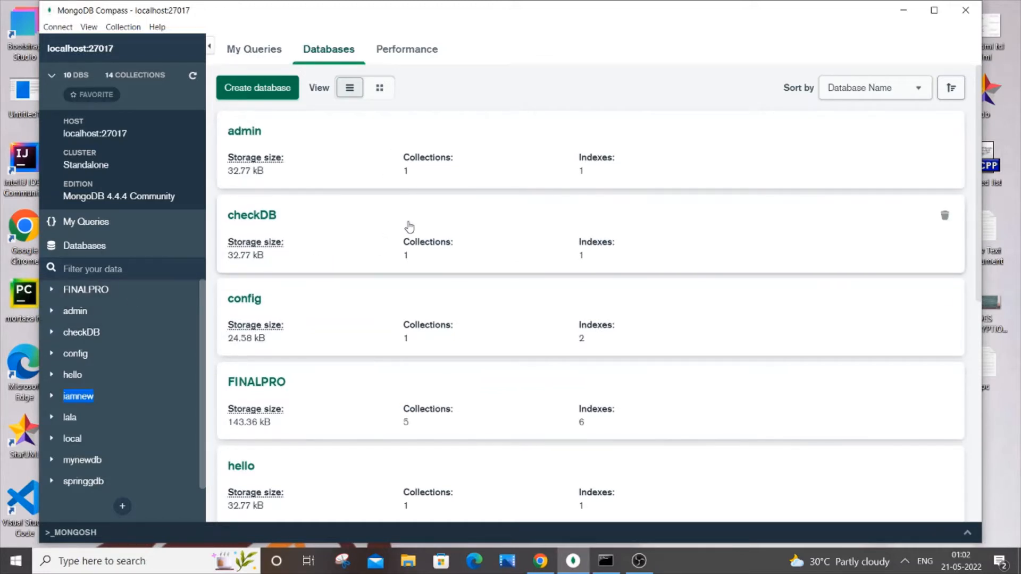
pyautogui.moveTo(432, 262)
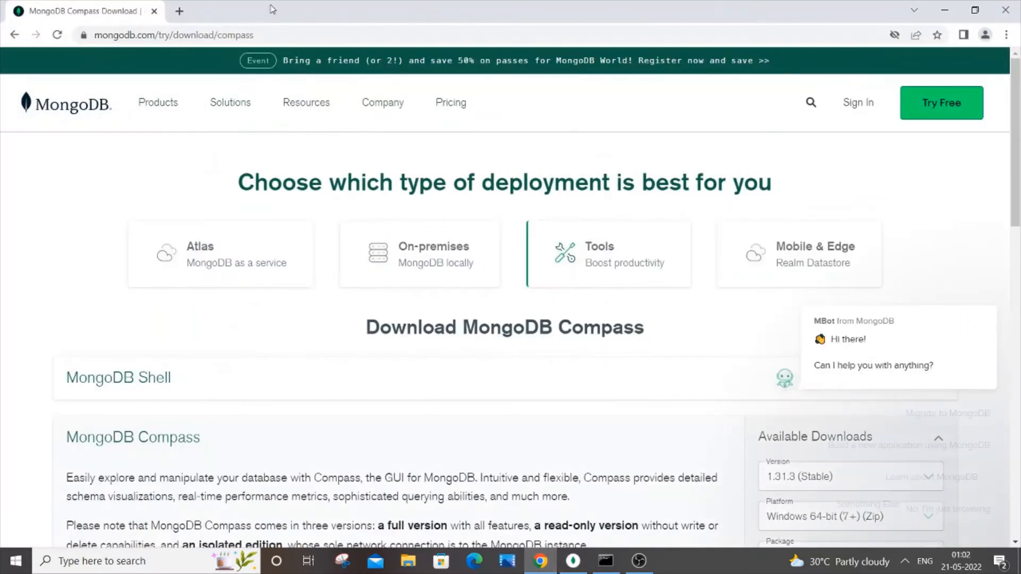
# Launch the mongo shell from Command Prompt, connecting to the local server at 127.0.0.1:27017.
pyautogui.scroll(-3)
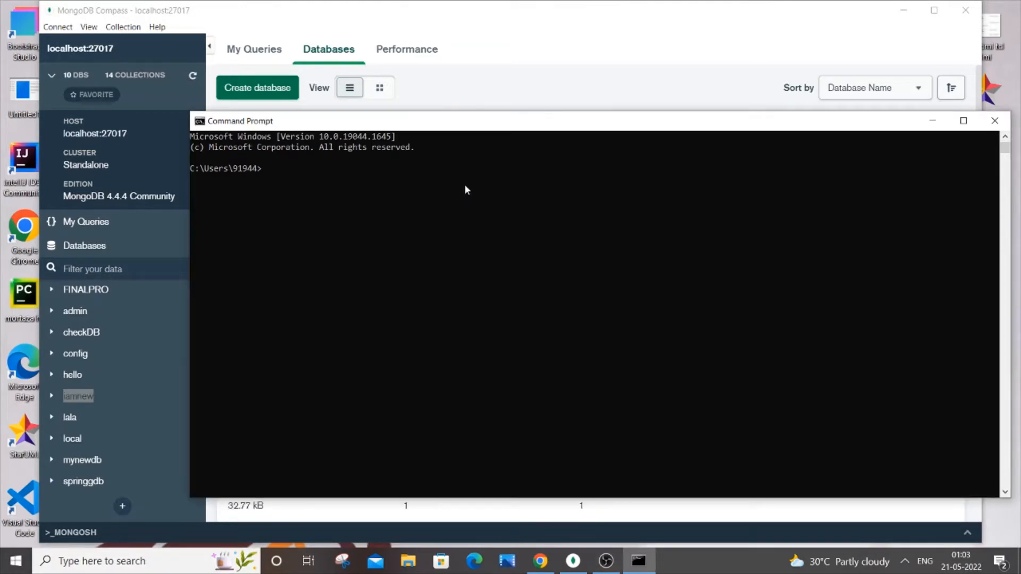
pyautogui.moveTo(319, 161)
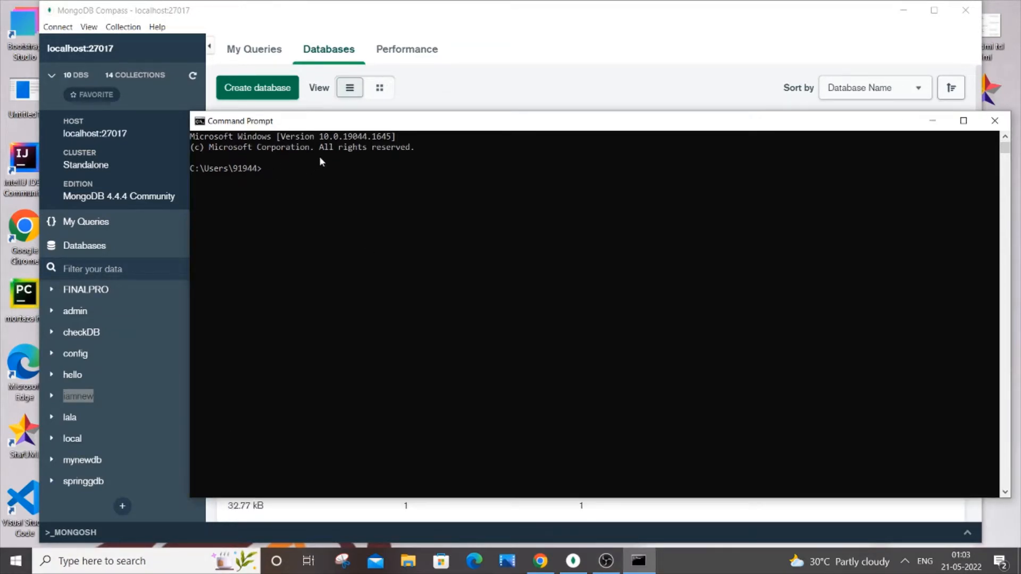
pyautogui.moveTo(298, 174)
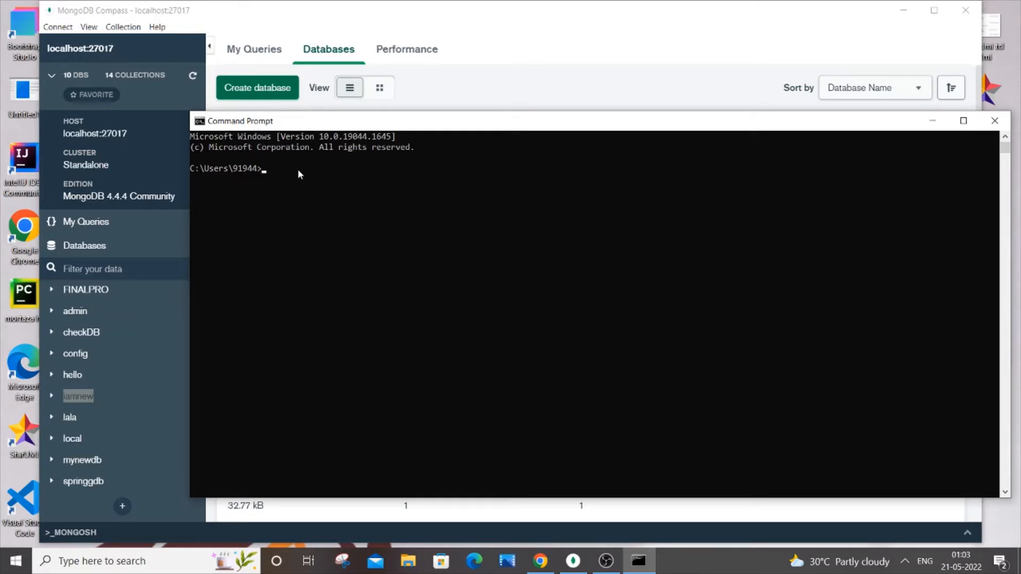
pyautogui.write('mongo')
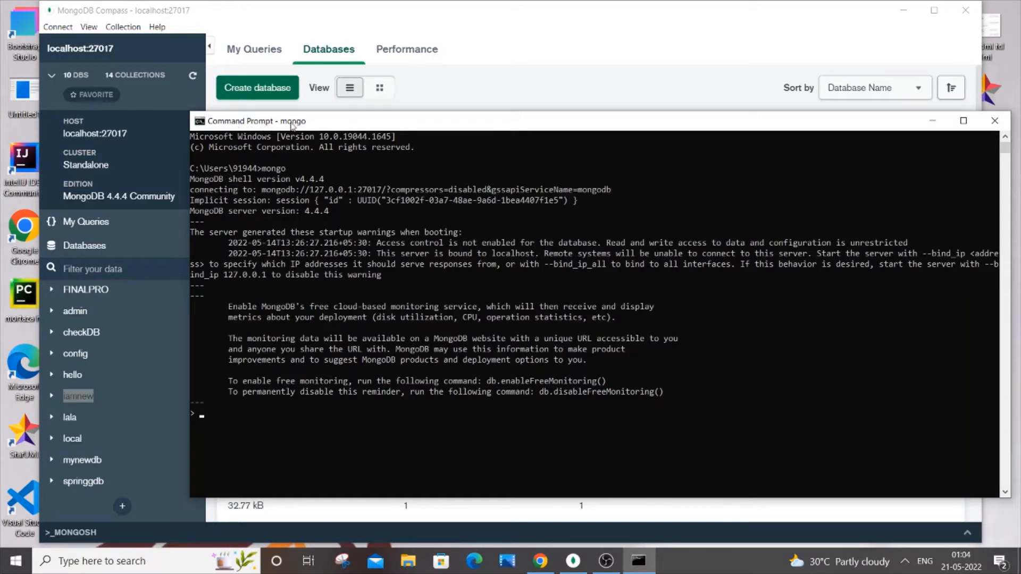
pyautogui.moveTo(356, 315)
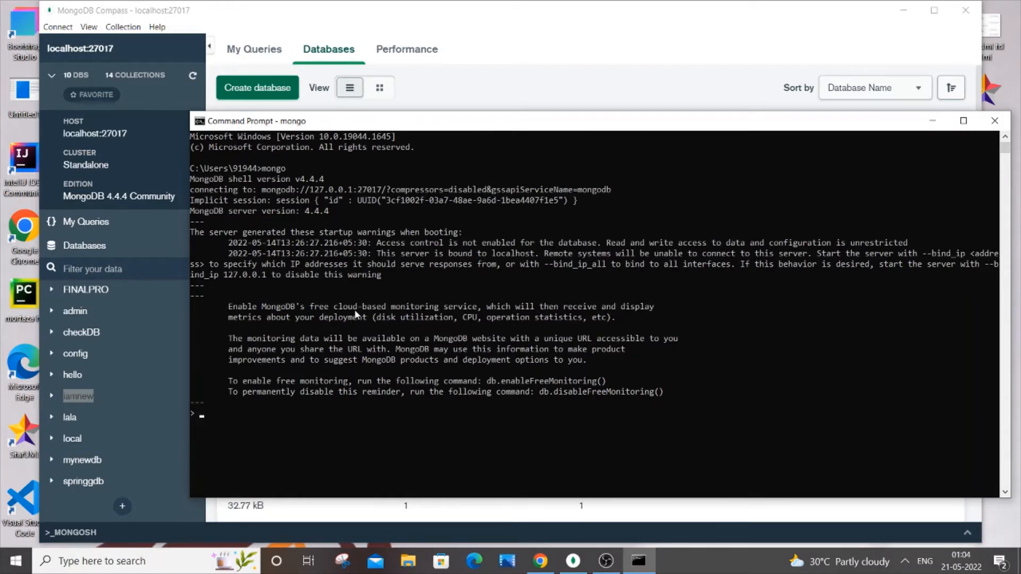
pyautogui.moveTo(345, 262)
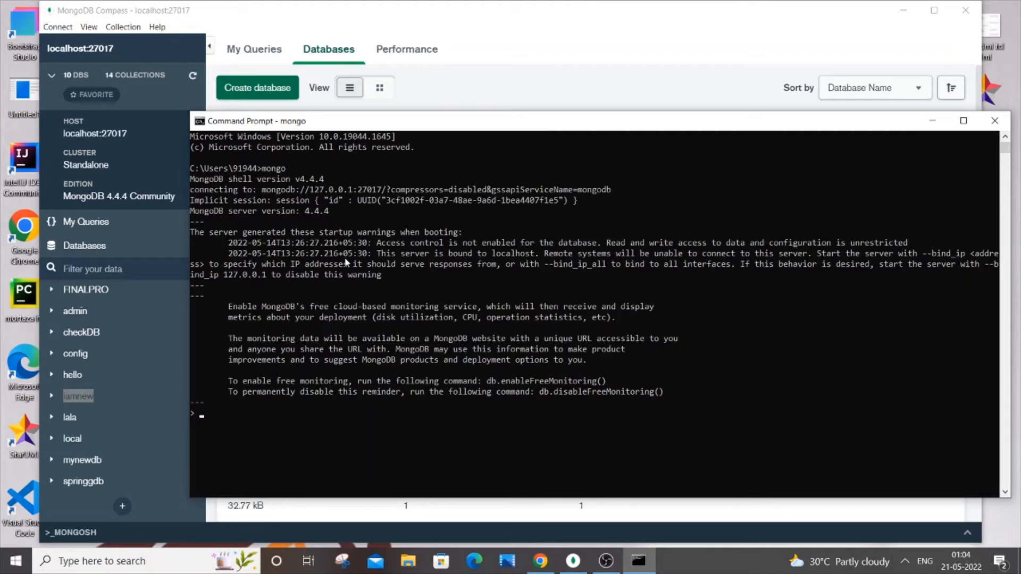
pyautogui.moveTo(349, 282)
pyautogui.write('show dbs')
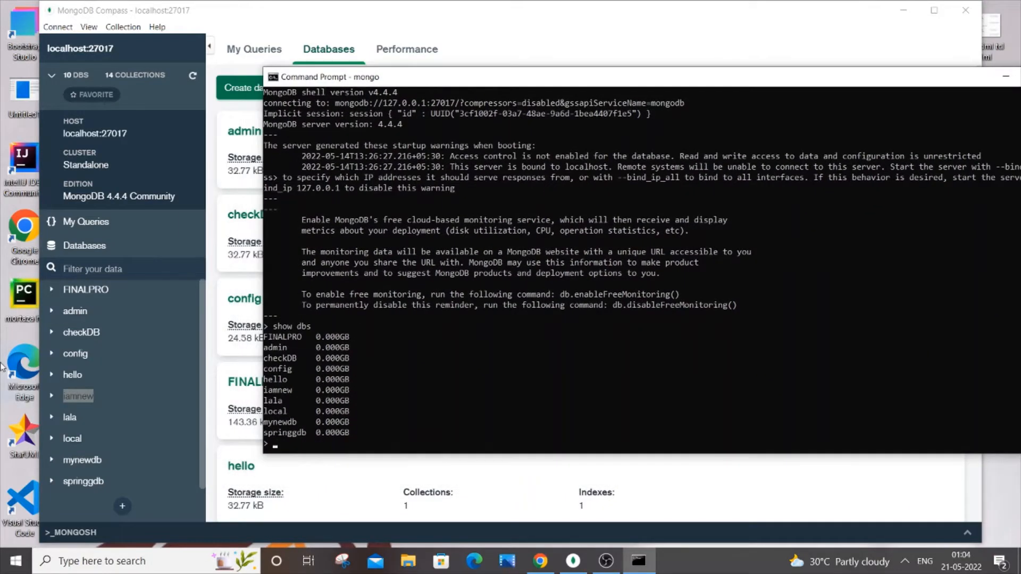
pyautogui.moveTo(98, 289)
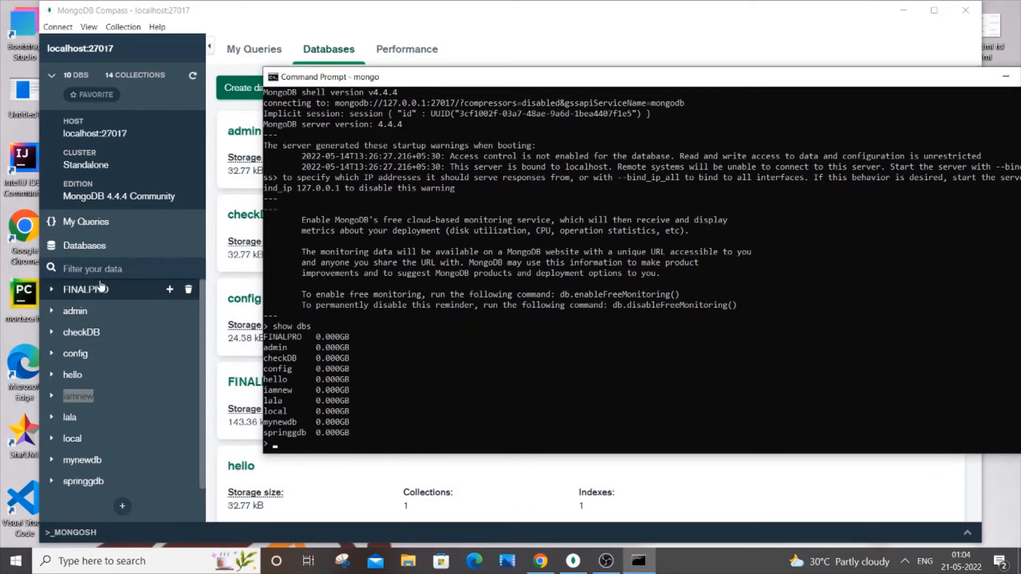
pyautogui.moveTo(101, 443)
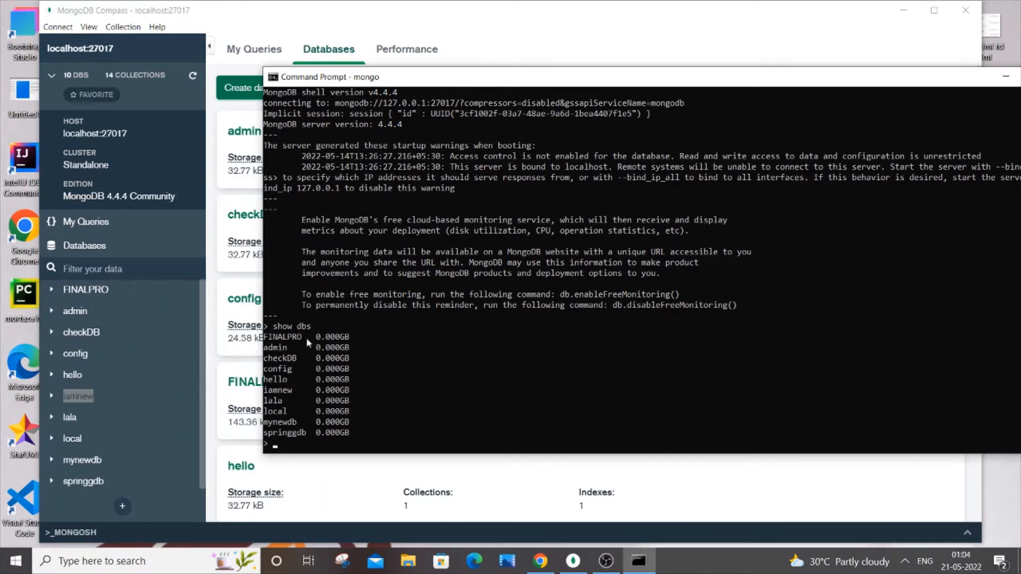
pyautogui.moveTo(362, 381)
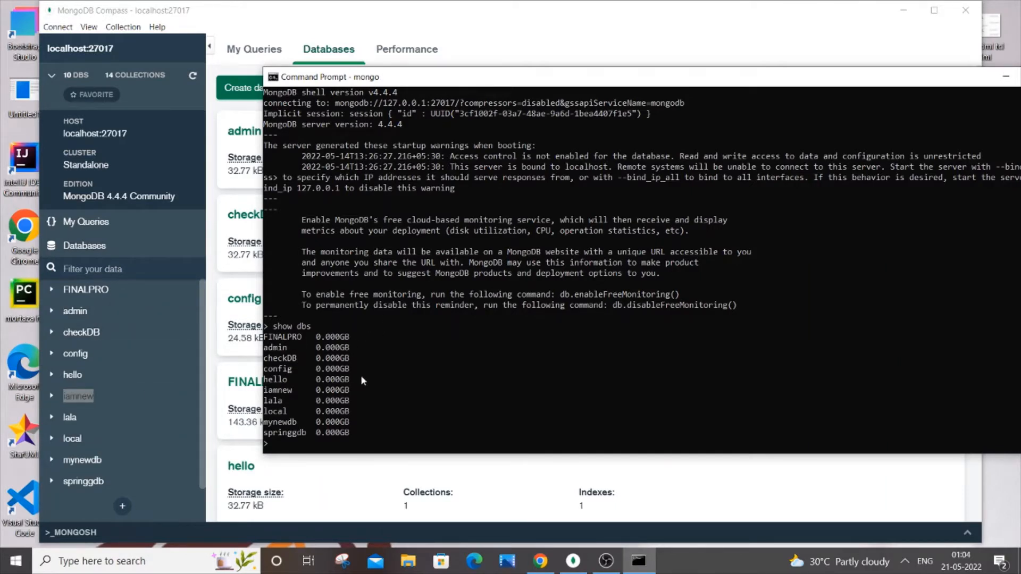
# List the ten server databases with show dbs and begin typing a use command.
pyautogui.write('use')
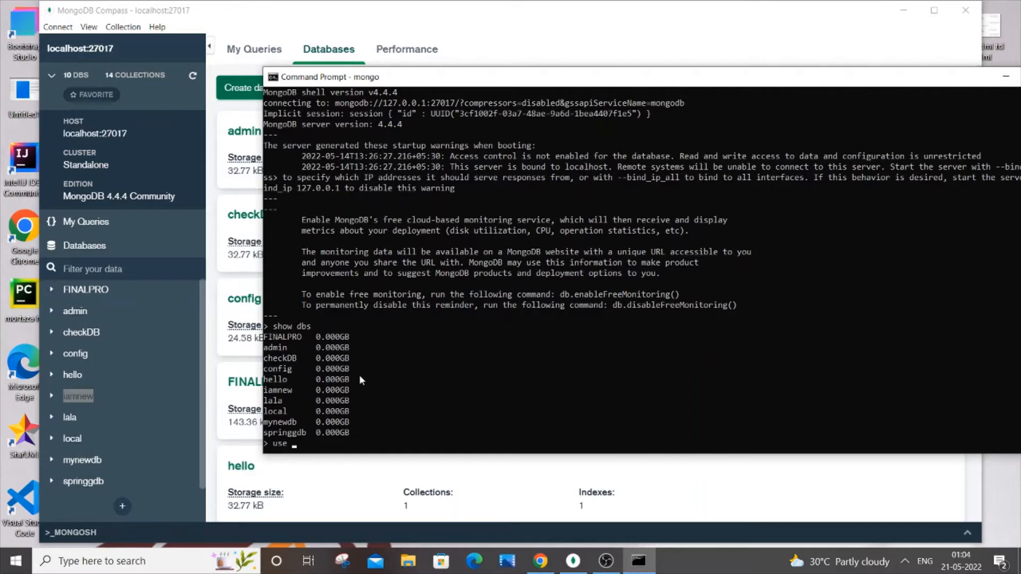
# Switch the mongo shell to the new database 'latest' with use latest.
pyautogui.write('latest')
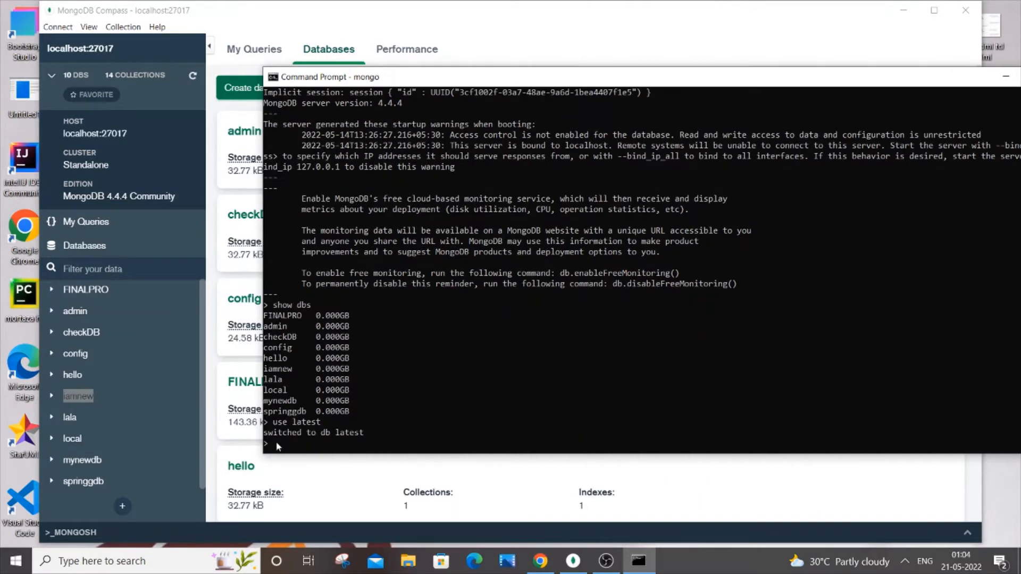
pyautogui.moveTo(324, 440)
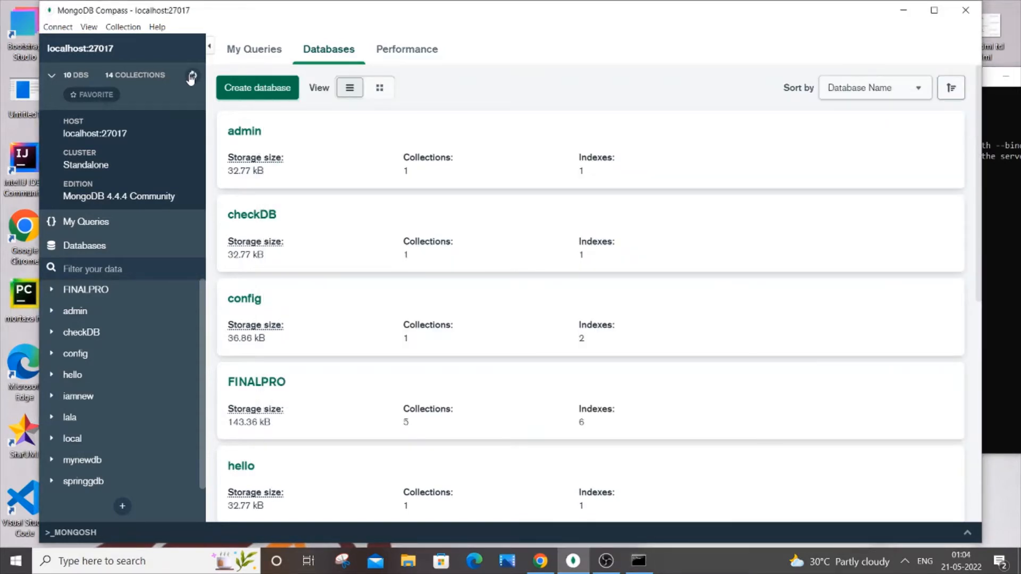
pyautogui.moveTo(120, 384)
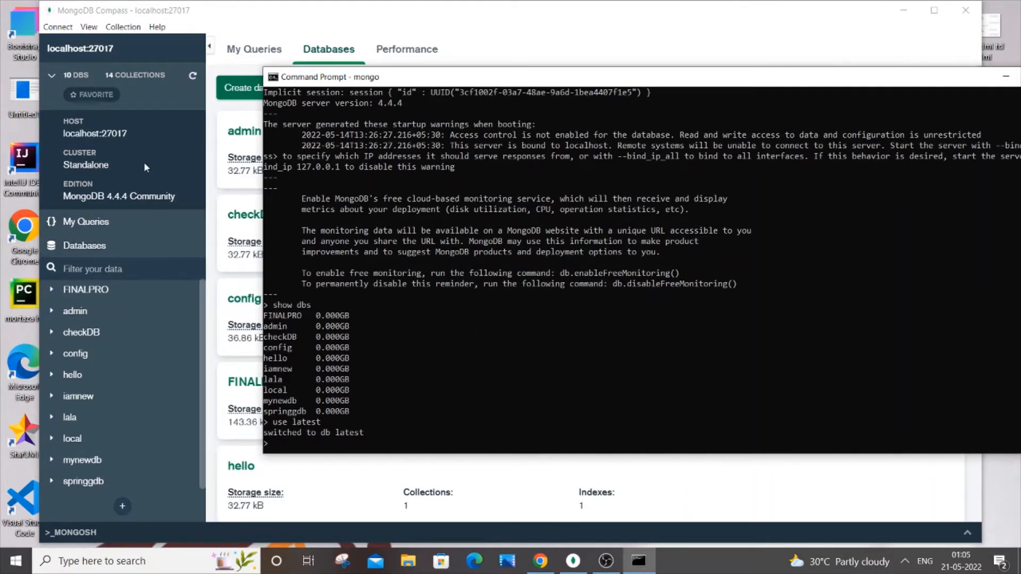
pyautogui.moveTo(358, 406)
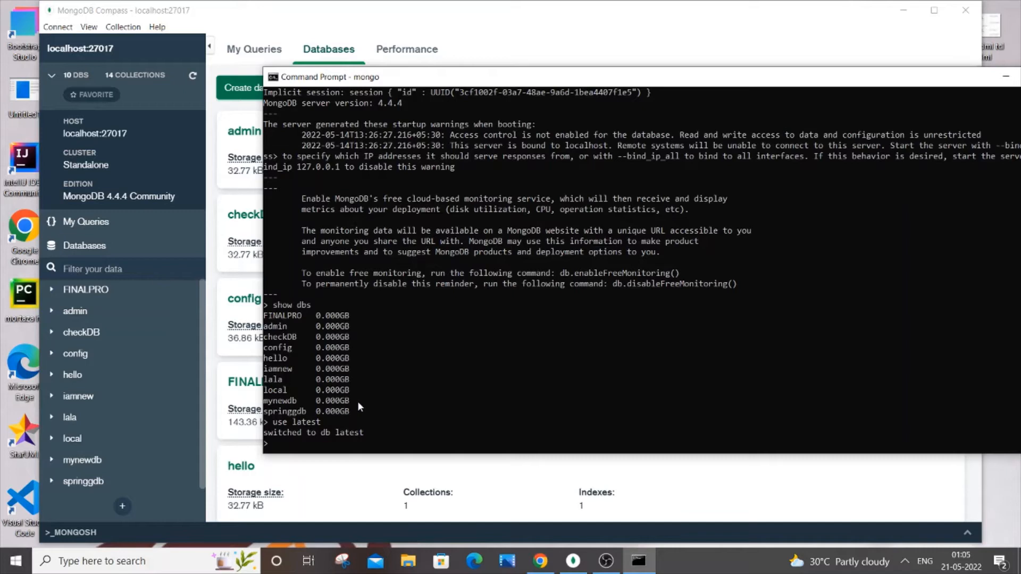
pyautogui.moveTo(338, 444)
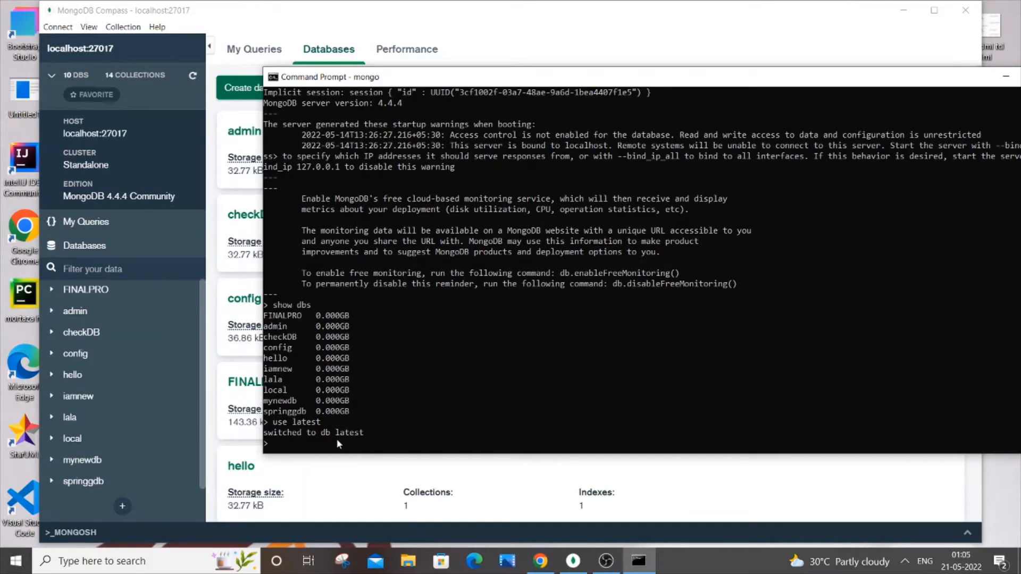
# Compose db.latestcol.insert({"name":"john","rno":1}) in the mongo shell.
pyautogui.write('db.')
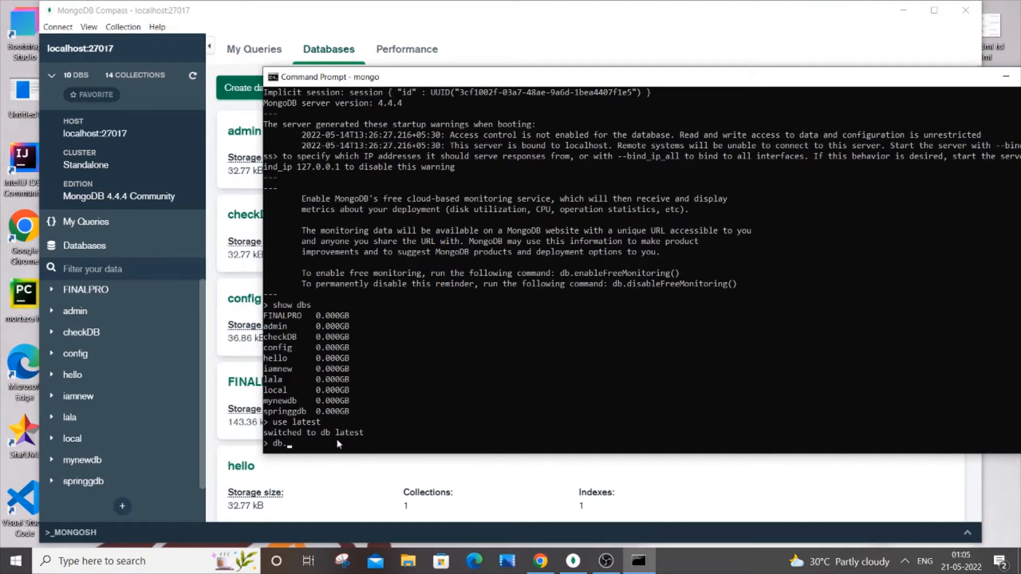
pyautogui.moveTo(320, 447)
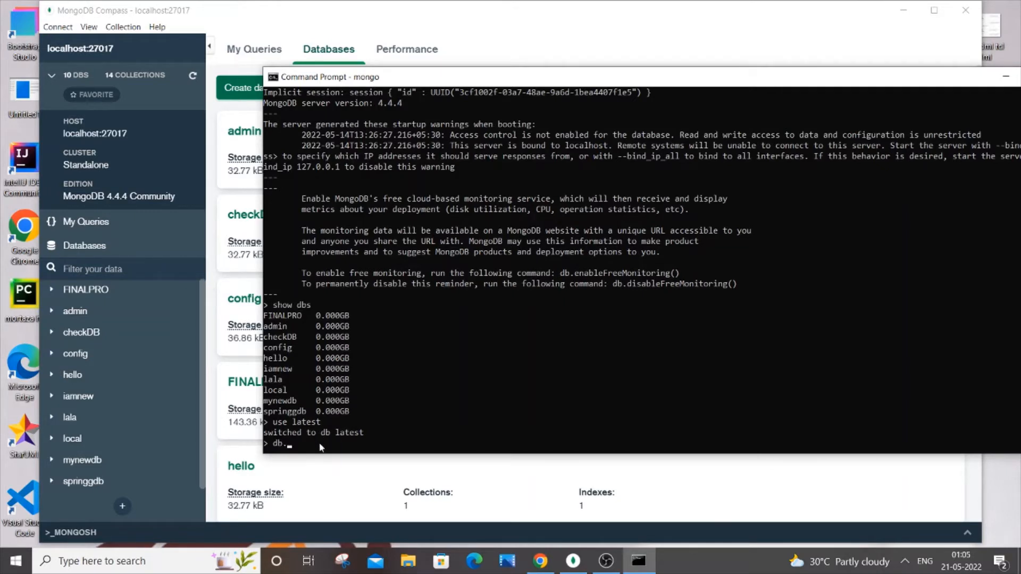
pyautogui.write('latest')
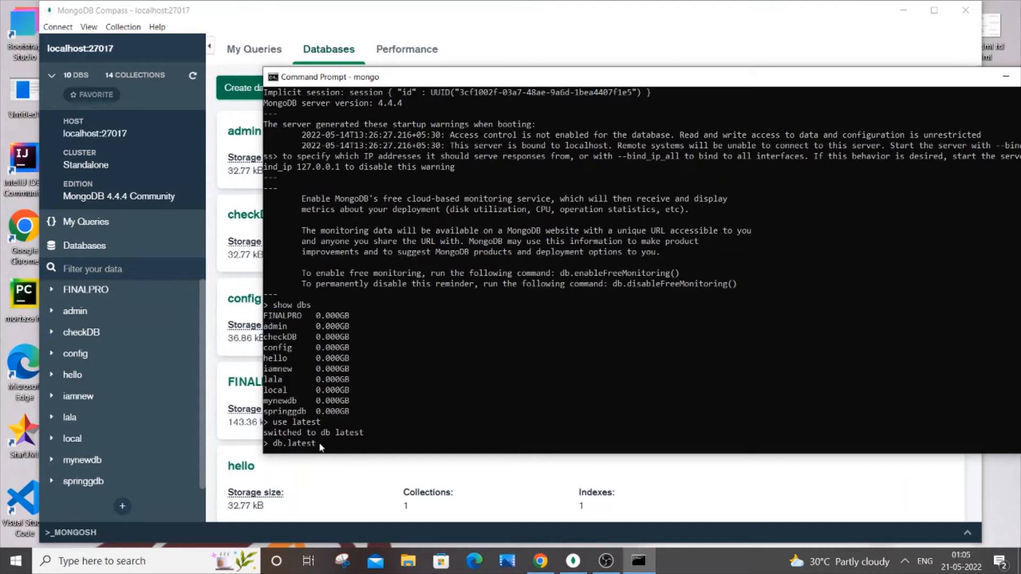
pyautogui.write('col')
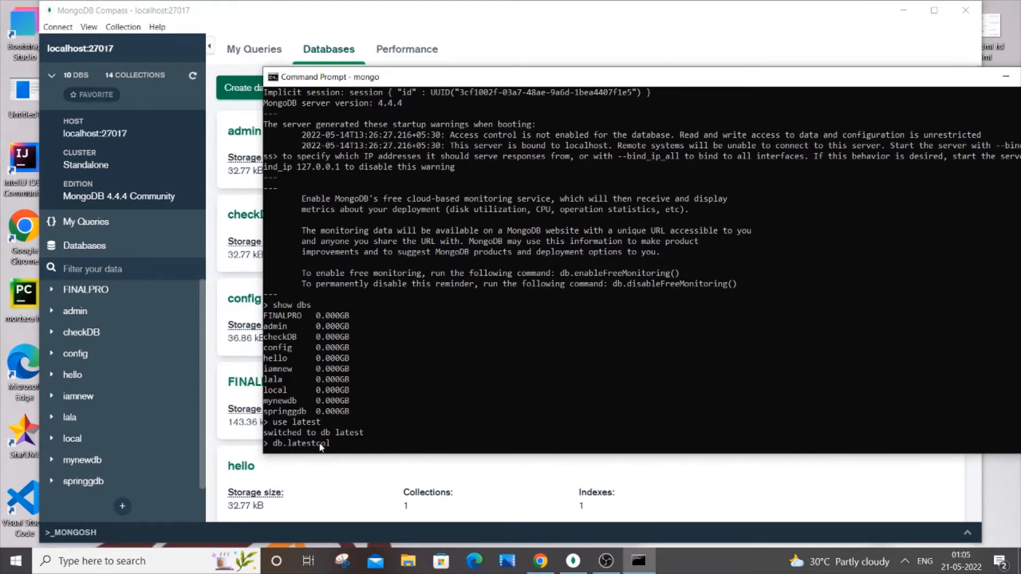
pyautogui.write('.ins')
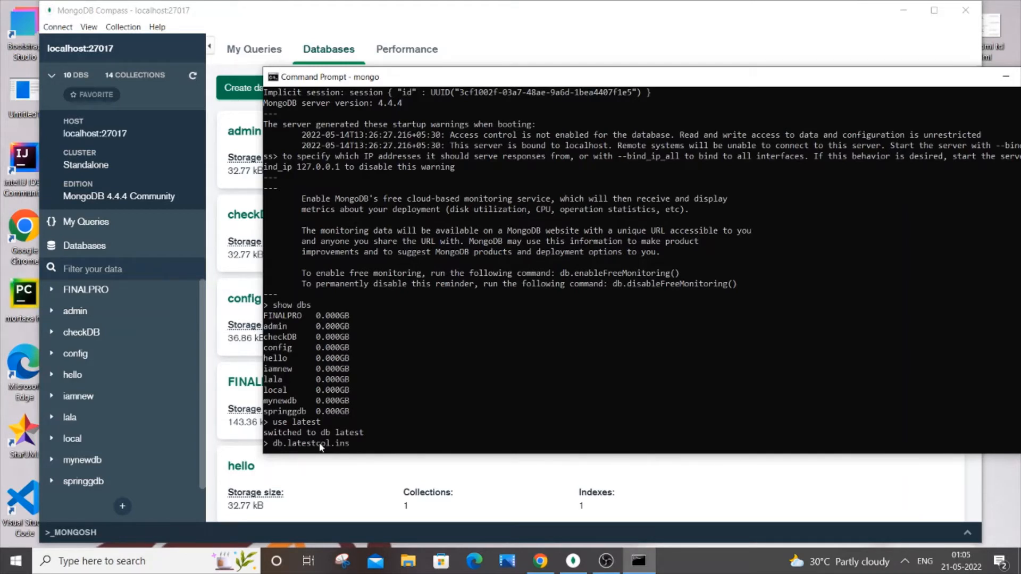
pyautogui.write('ert')
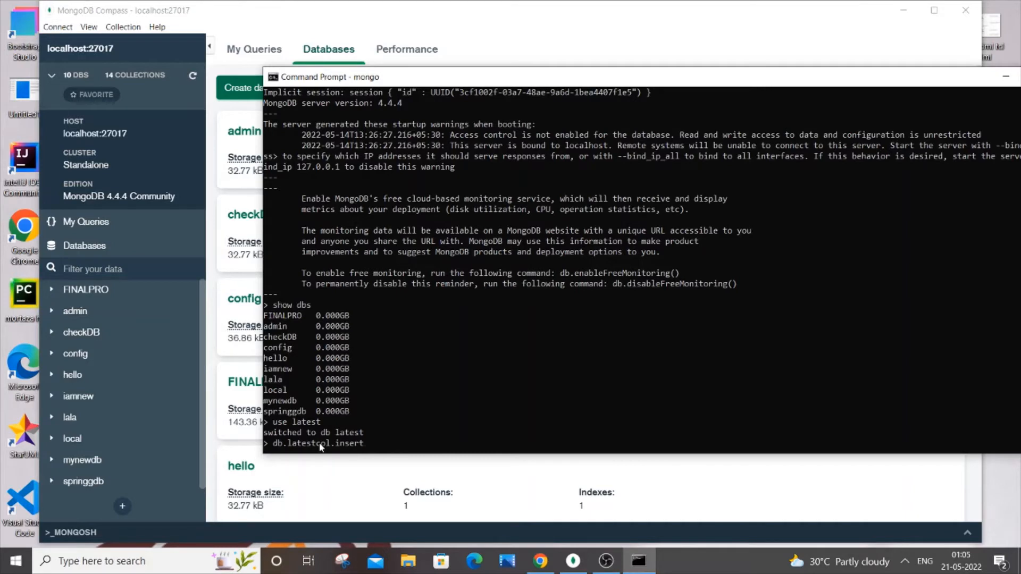
pyautogui.write('({')
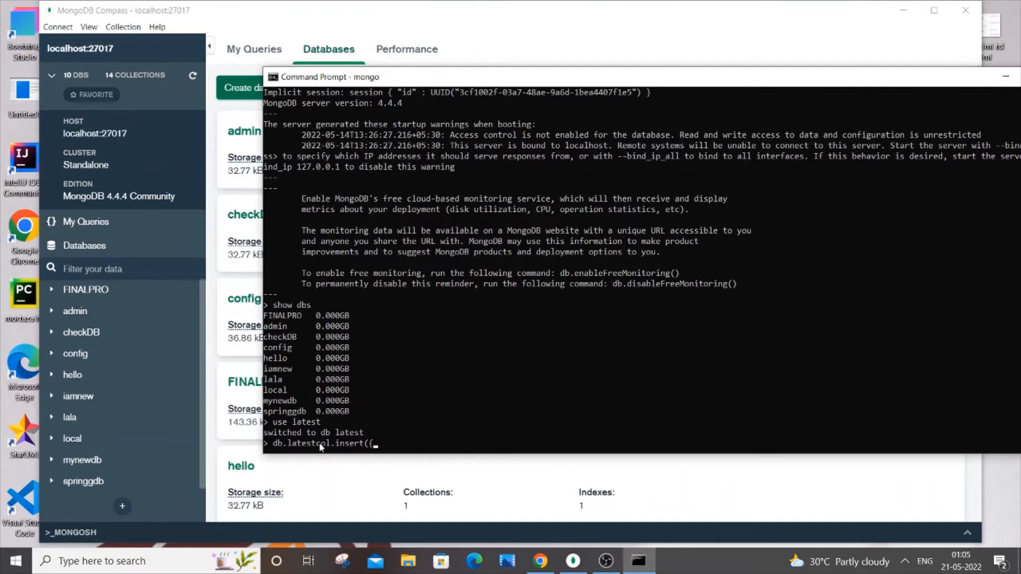
pyautogui.write('"')
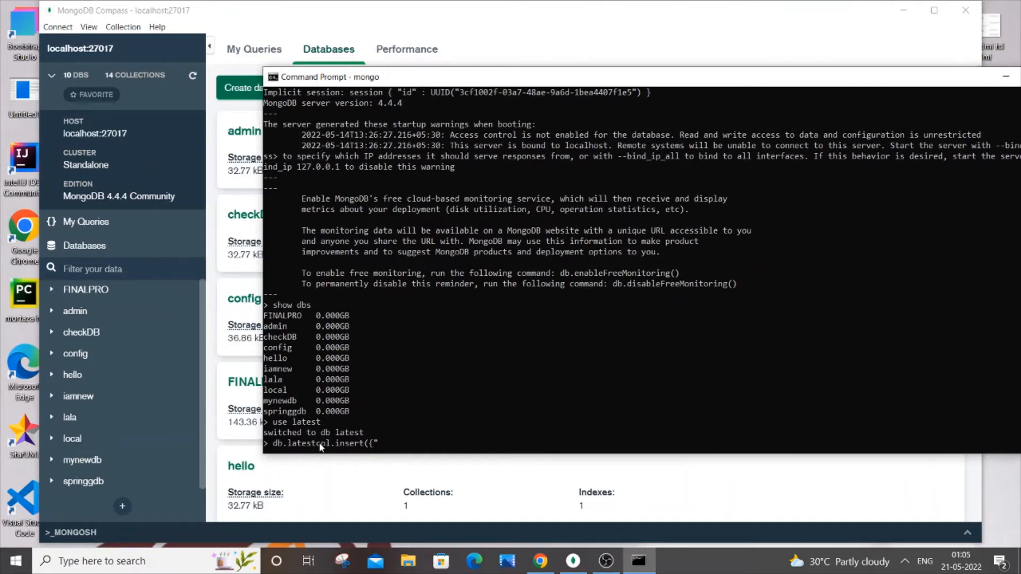
pyautogui.write('"name":')
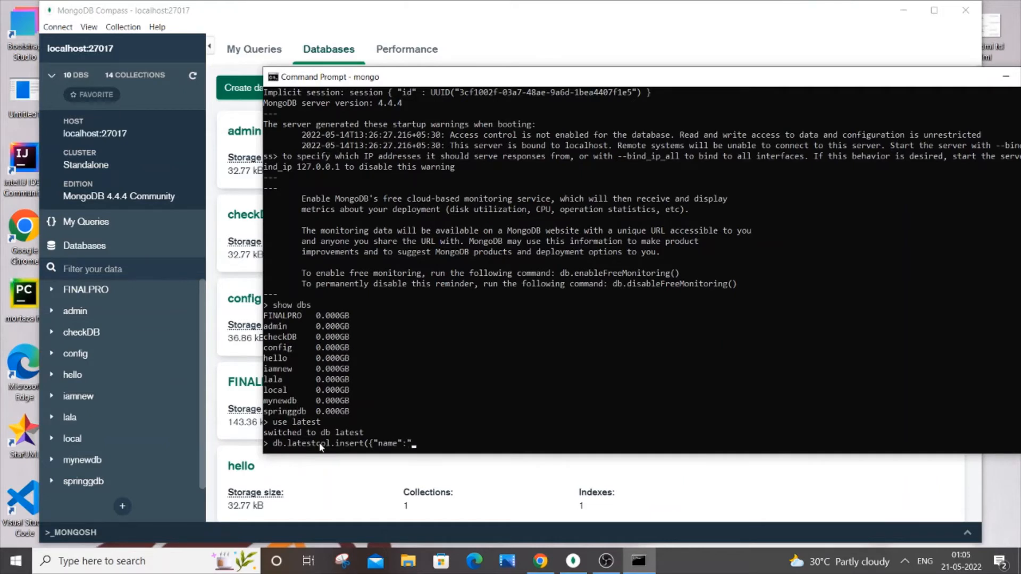
pyautogui.write('john')
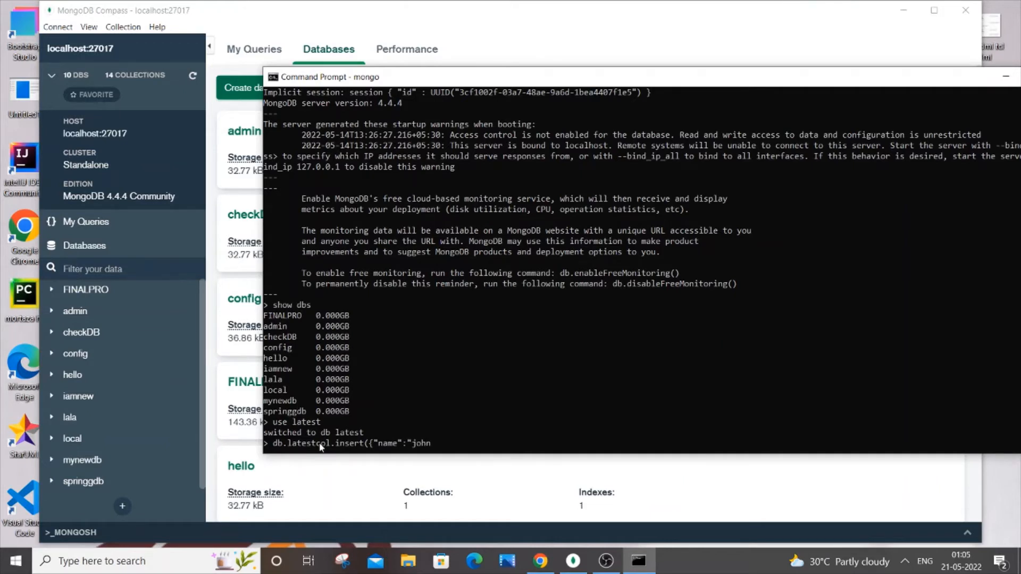
pyautogui.write(',"rno')
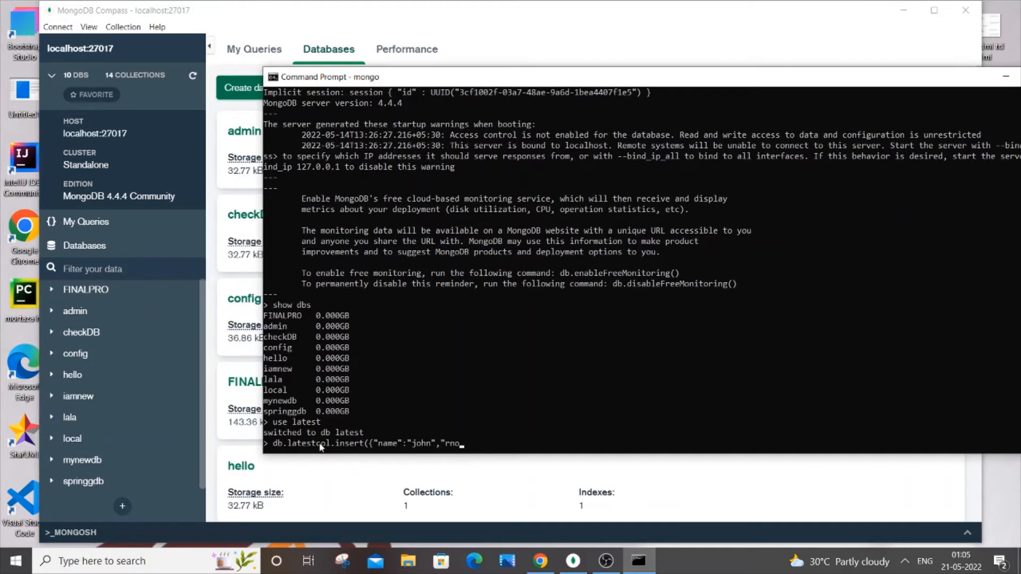
pyautogui.write('":')
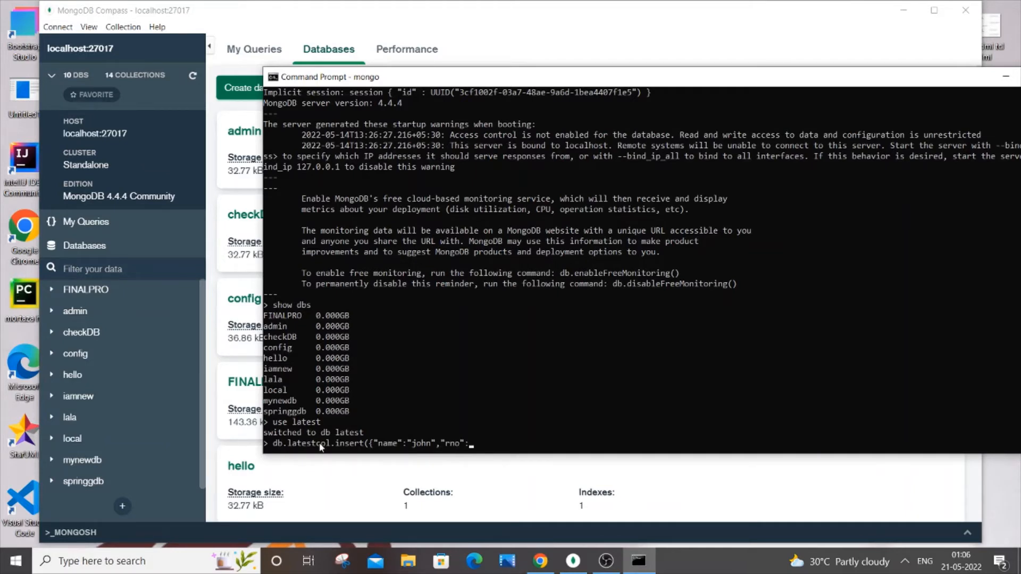
pyautogui.write('1')
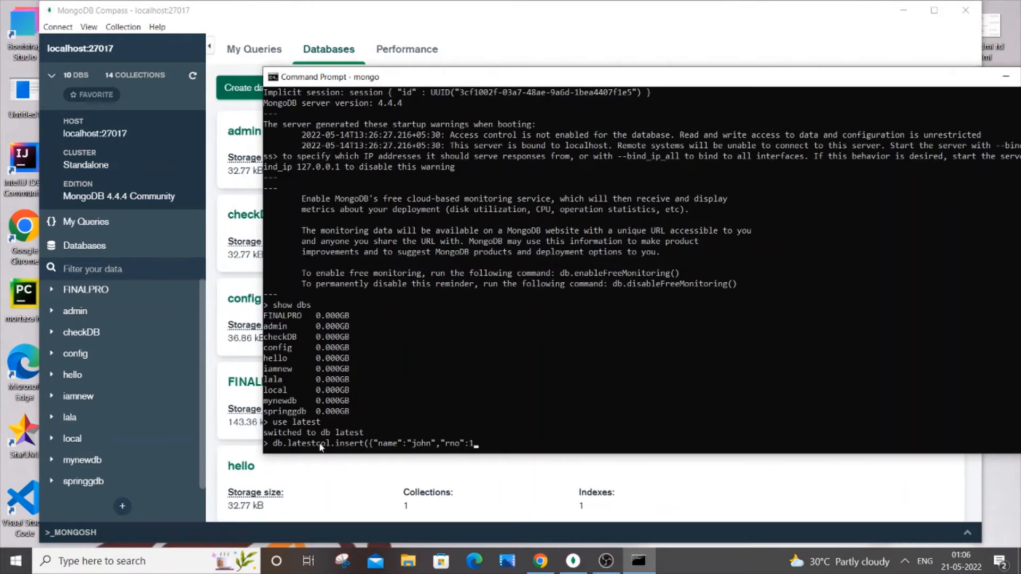
pyautogui.write('})')
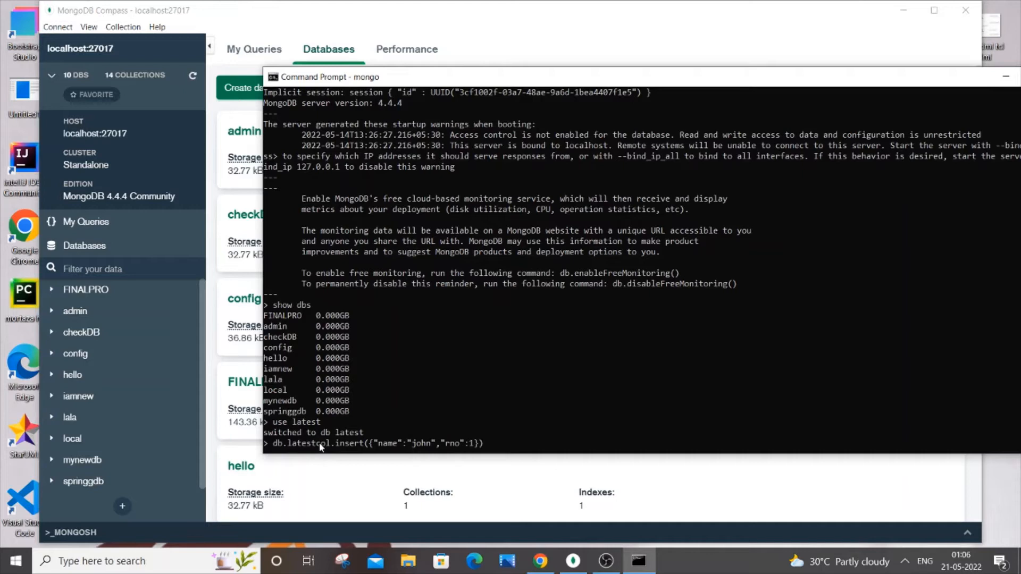
pyautogui.moveTo(387, 446)
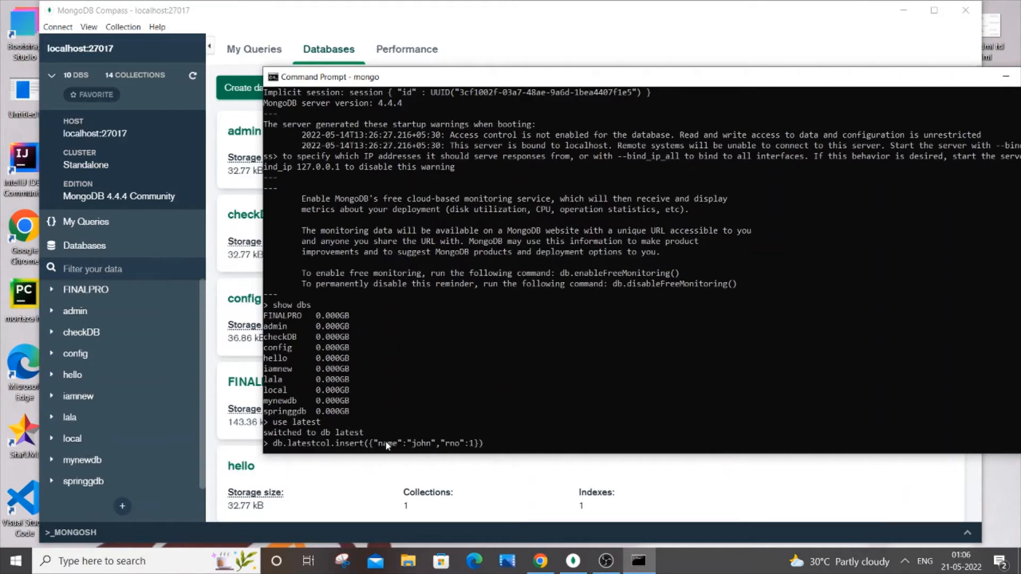
pyautogui.moveTo(419, 435)
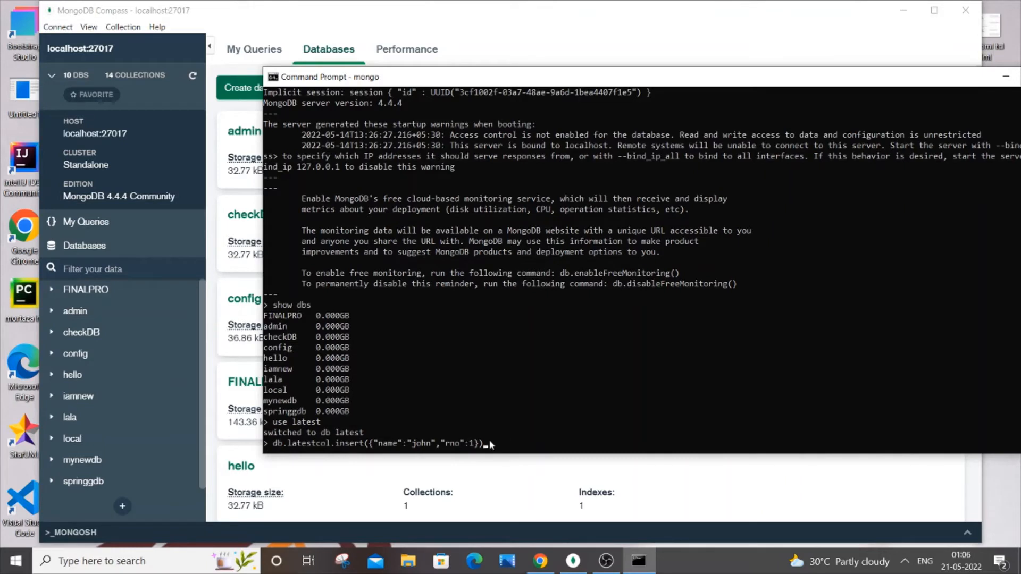
pyautogui.moveTo(494, 454)
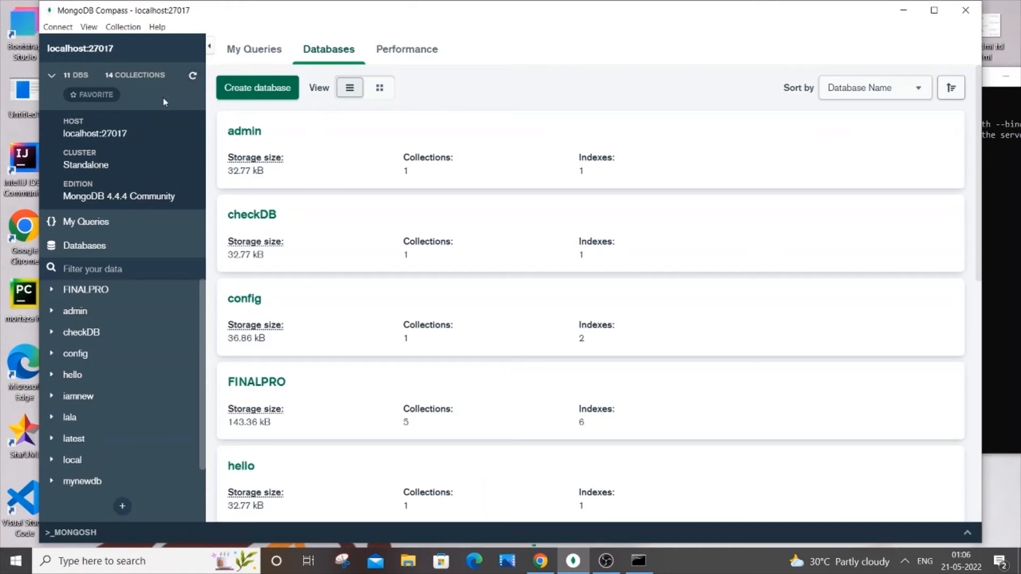
pyautogui.moveTo(72, 459)
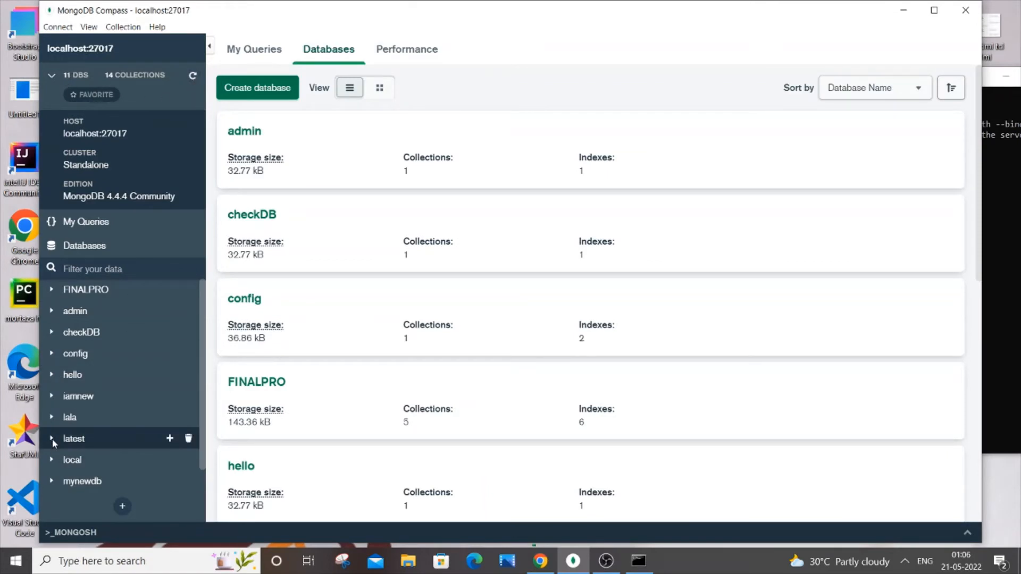
# Expand 'latest' in Compass and view latestcol's document: name john, rno 1.
pyautogui.click(51, 438)
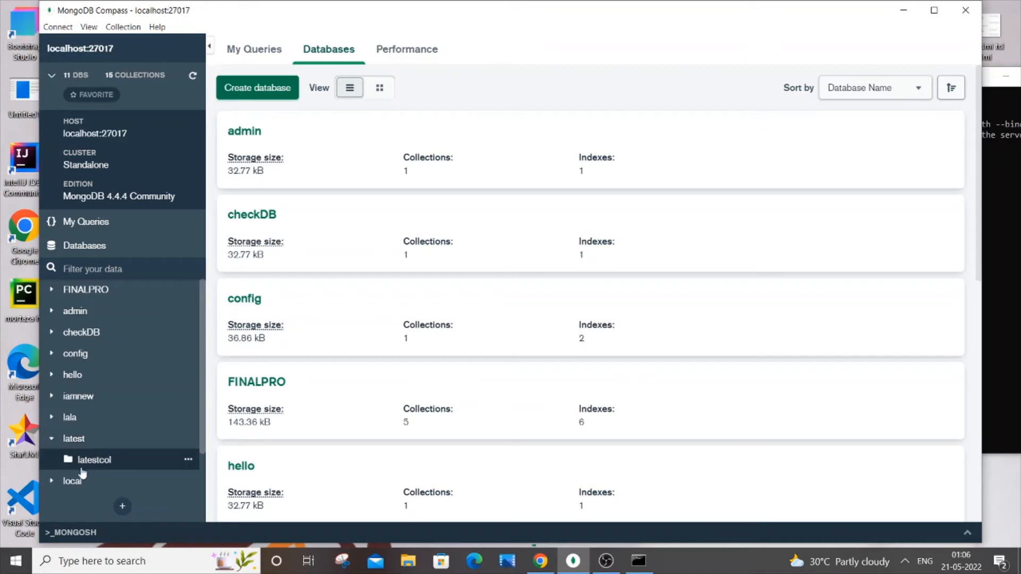
pyautogui.click(94, 460)
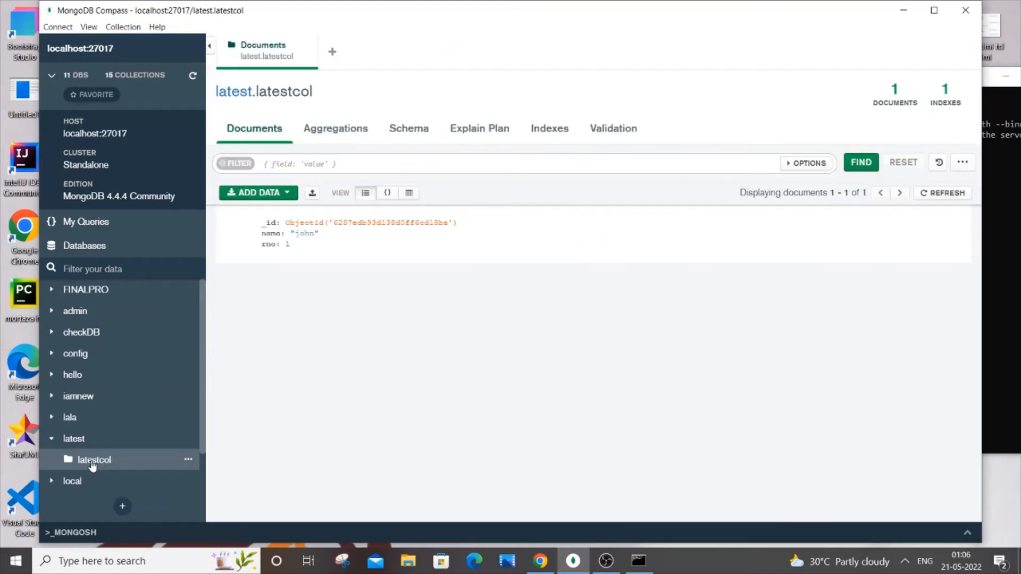
pyautogui.click(636, 561)
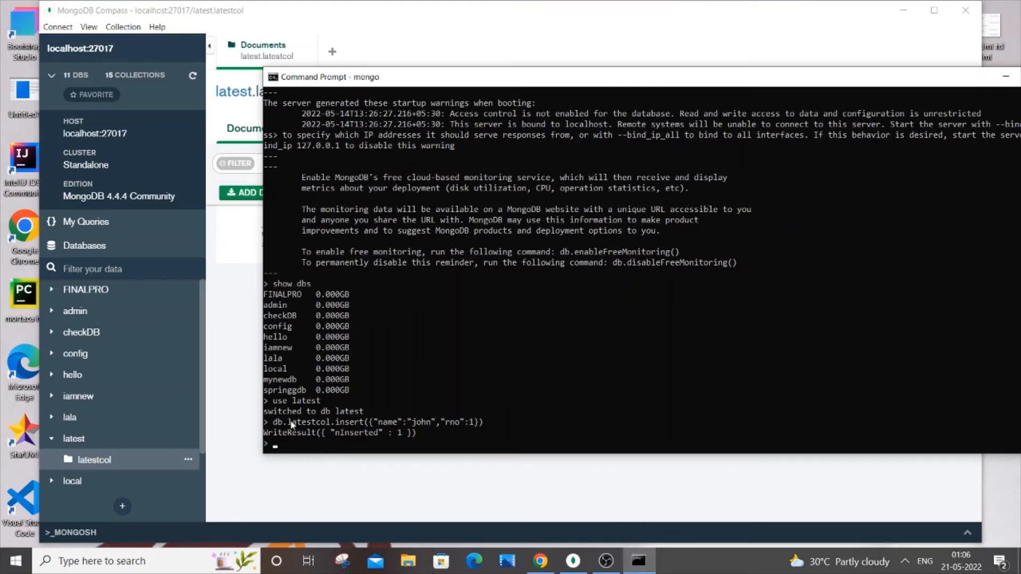
# Reuse the earlier insert command, edited to insert name j with rno 2.
pyautogui.doubleClick(309, 422)
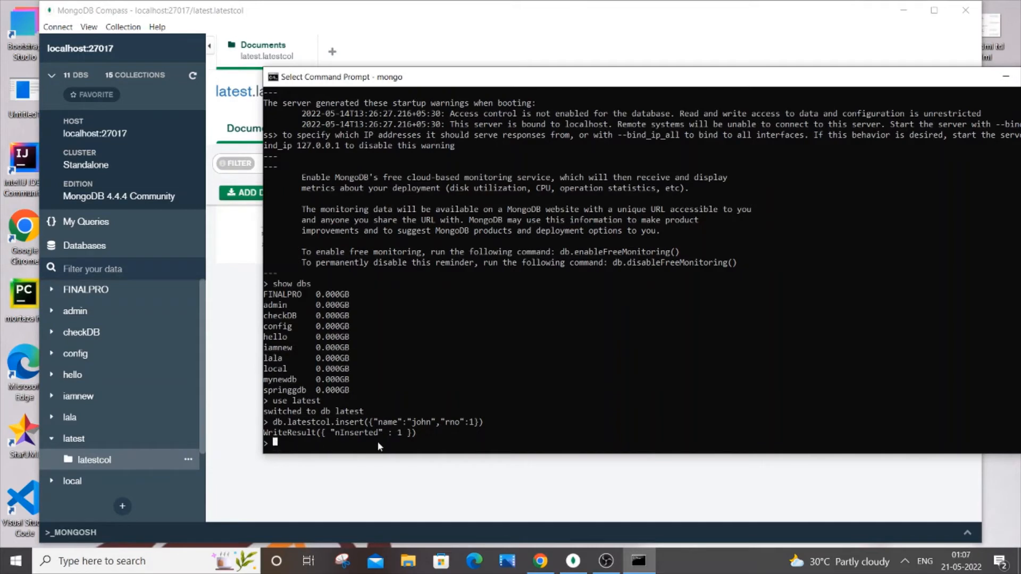
pyautogui.write('db.latestcol.insert({"name":"john","rno":1})')
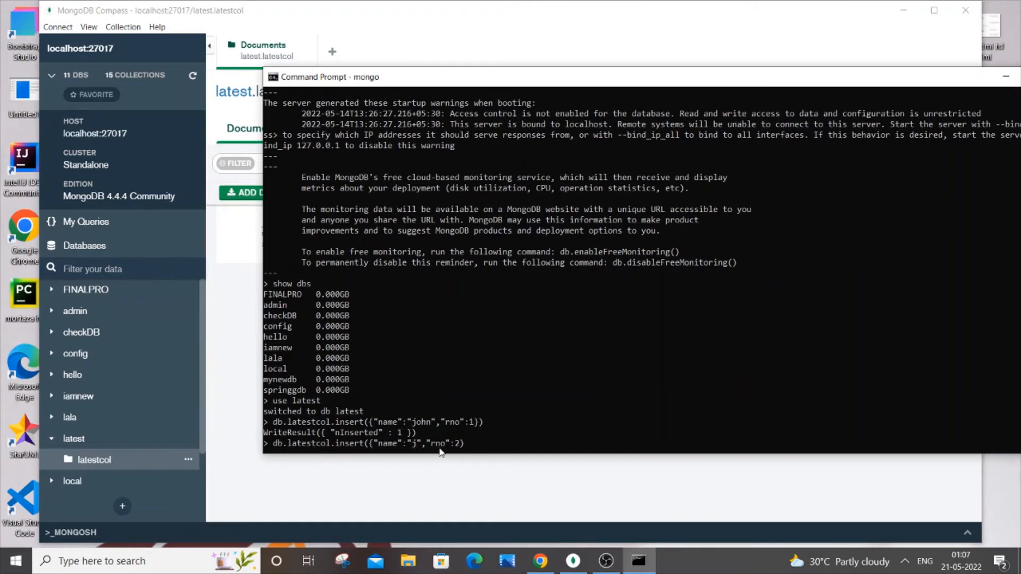
pyautogui.write(')')
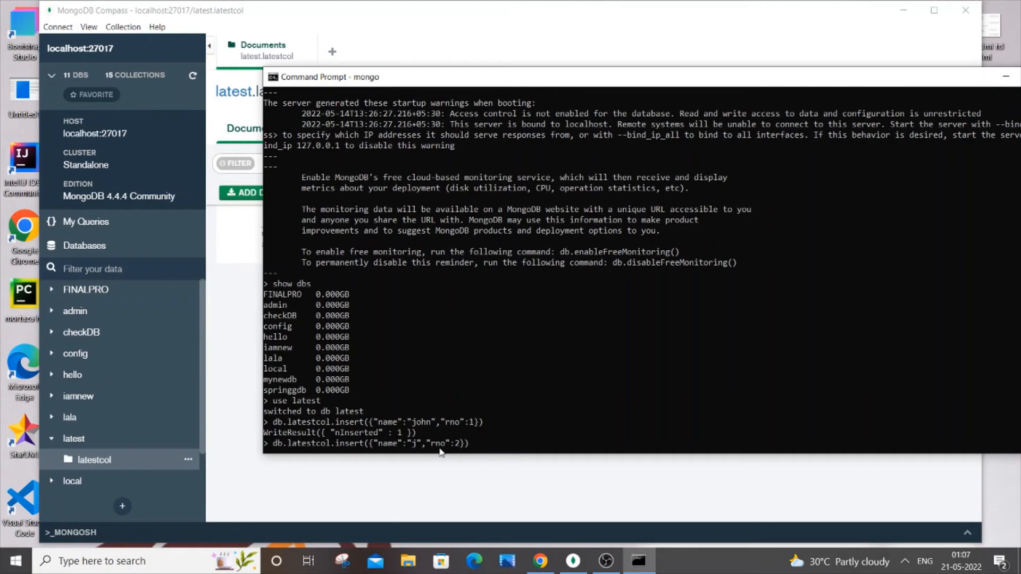
pyautogui.moveTo(479, 413)
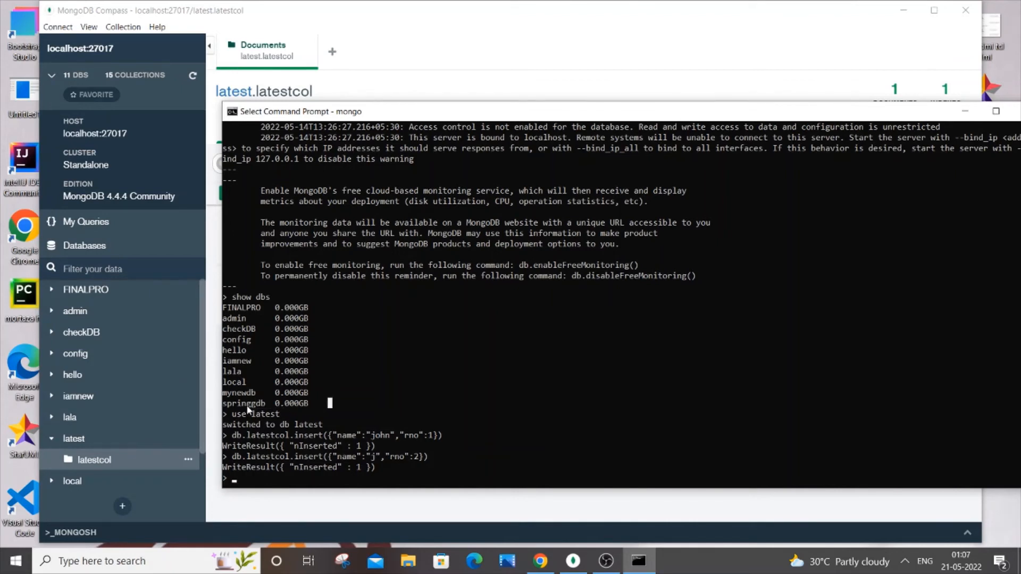
pyautogui.moveTo(238, 482)
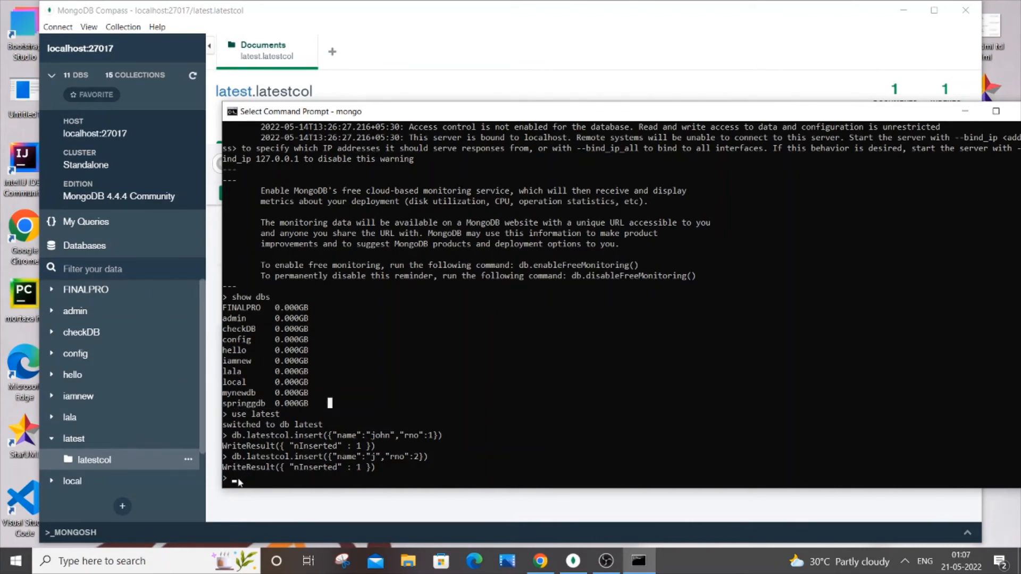
# Switch the mongo shell to the springgdb database.
pyautogui.write('use spr')
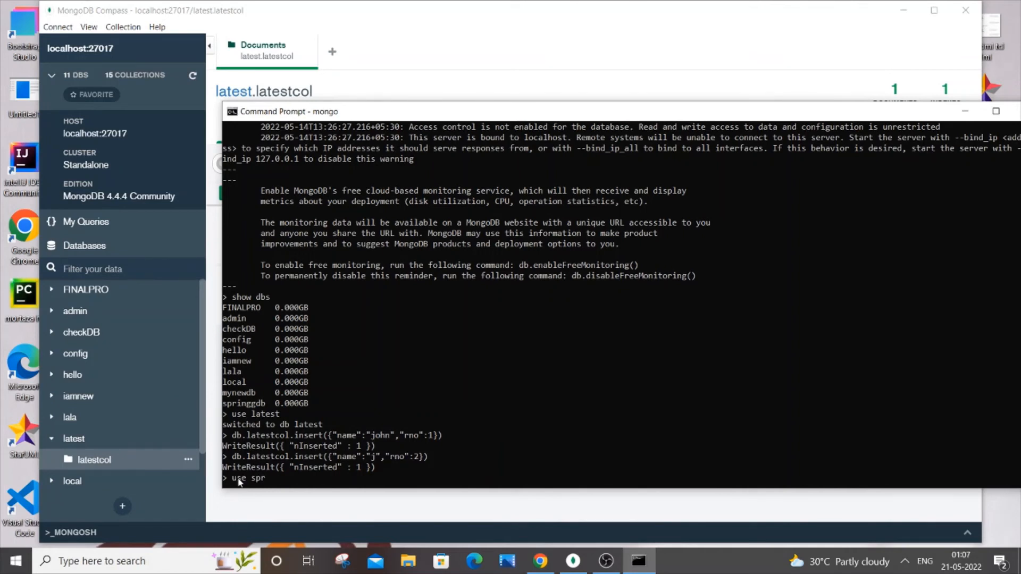
pyautogui.write('ingg')
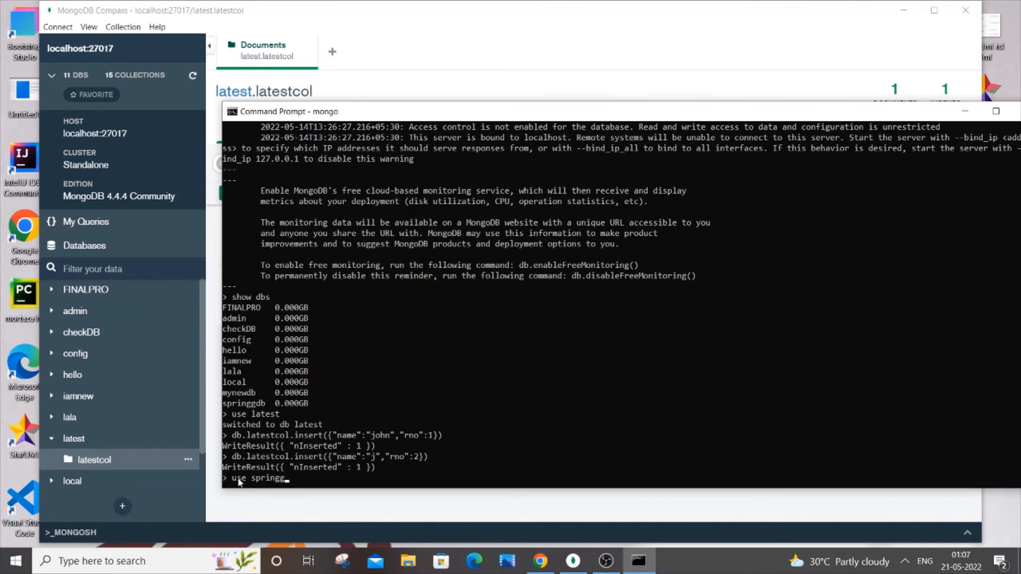
pyautogui.write('db')
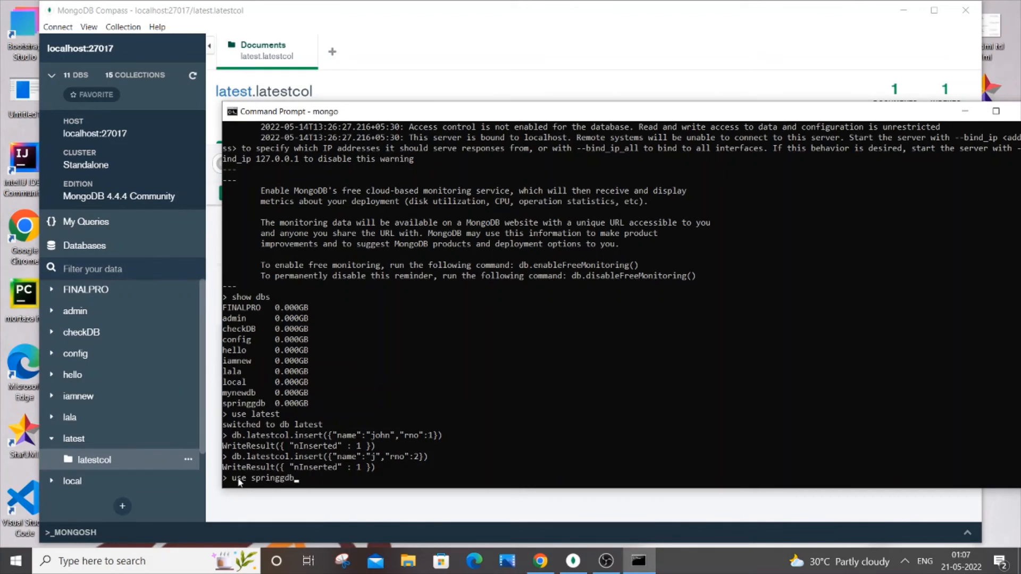
pyautogui.press('enter')
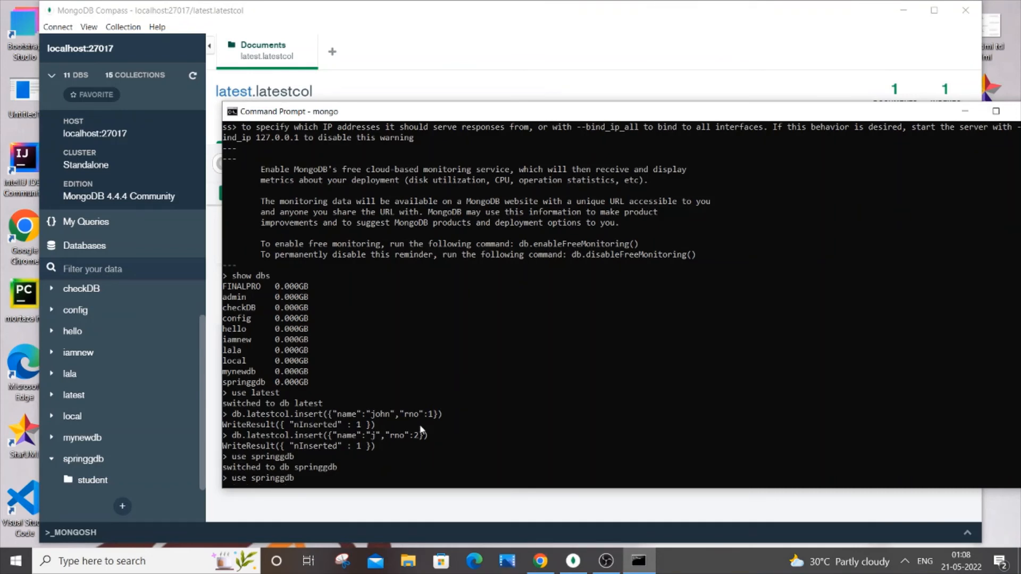
# Insert the document name j, rno 2 into latestcol within springgdb.
pyautogui.write('db.latestcol.insert({"name":"j","rno":2})')
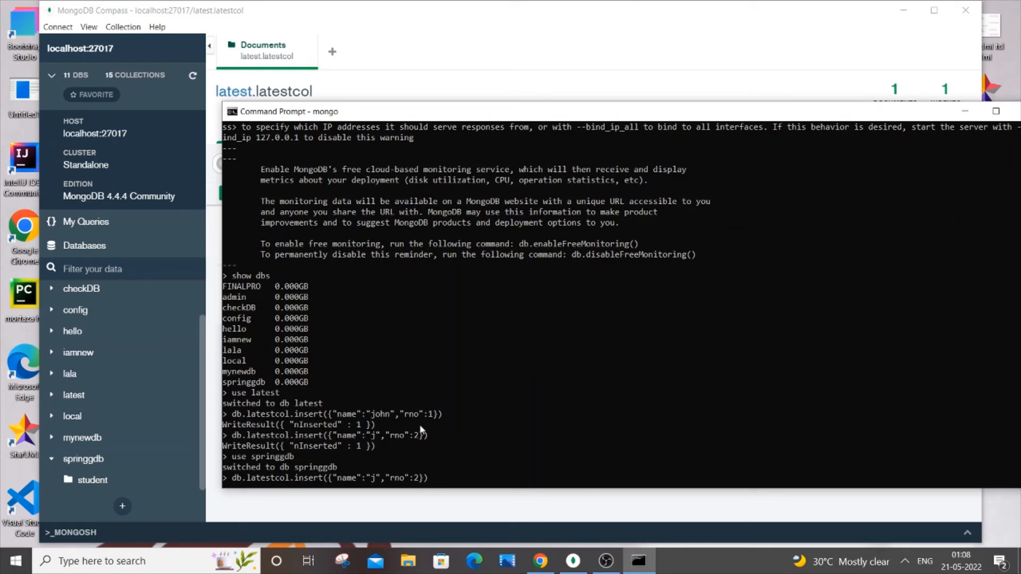
pyautogui.press('enter')
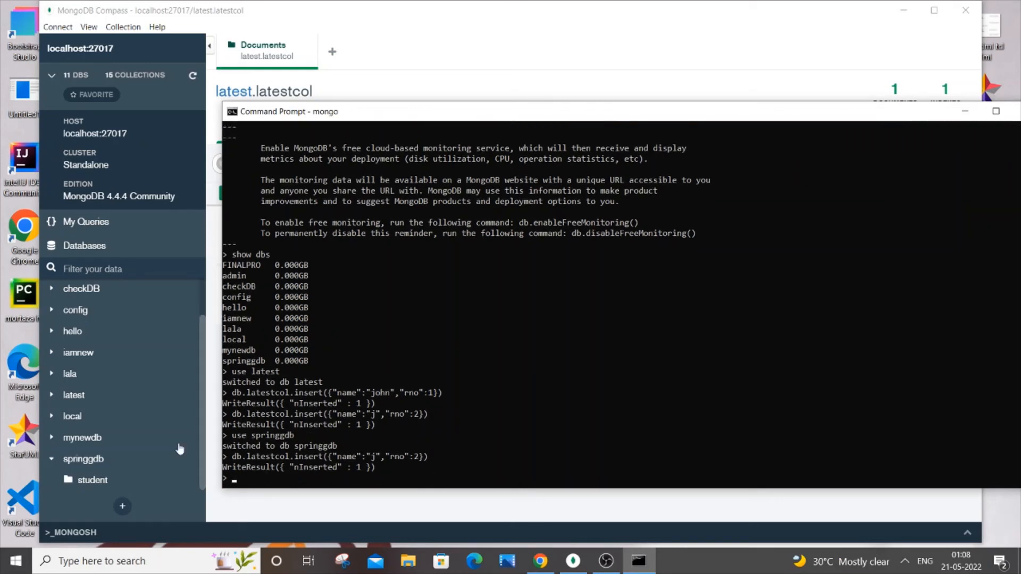
pyautogui.click(193, 81)
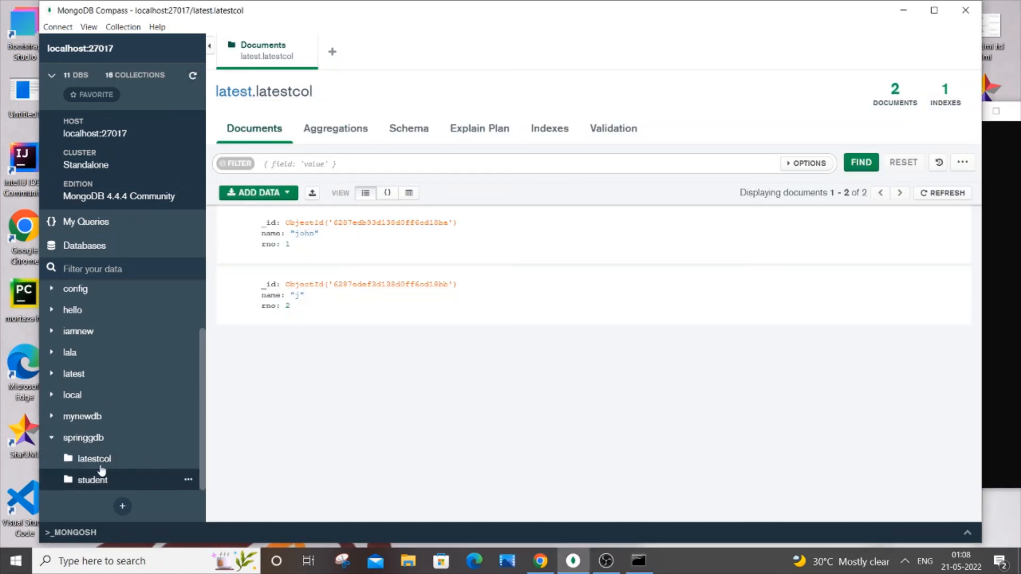
# Open springgdb's latestcol in Compass, showing its single document: name j, rno 2.
pyautogui.click(94, 459)
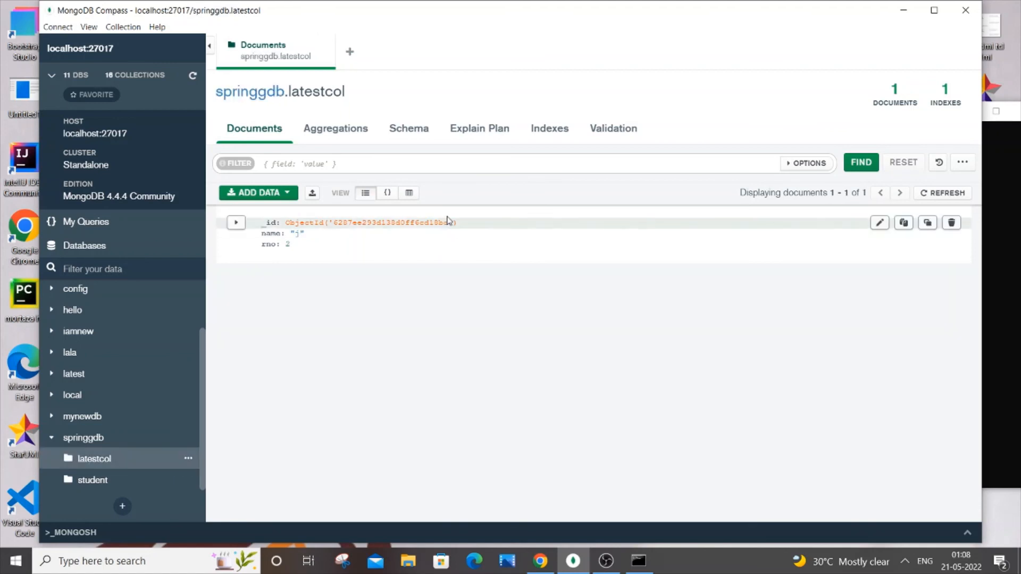